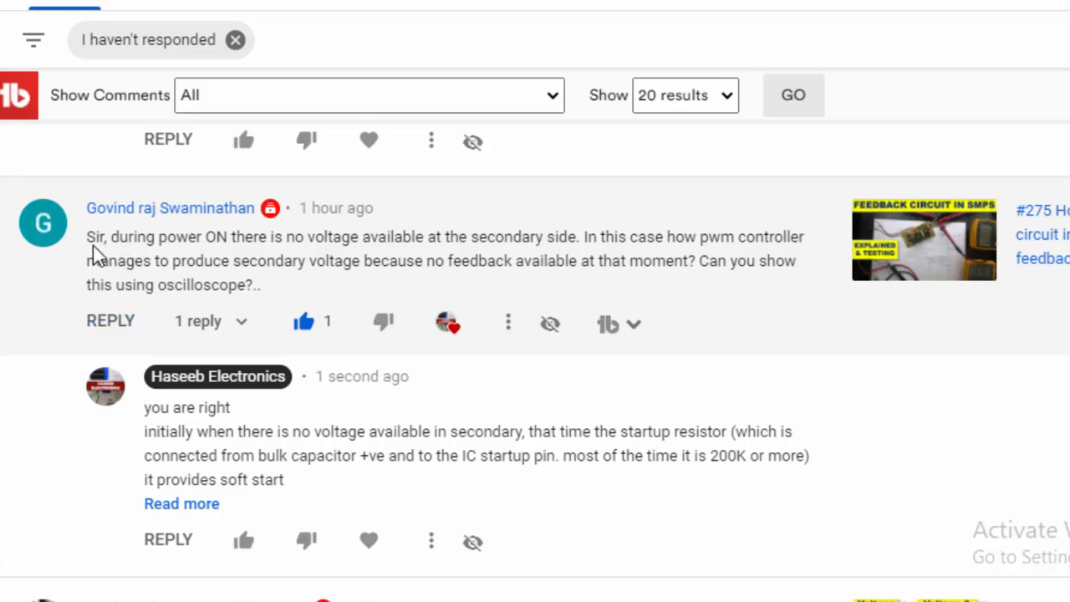
pyautogui.moveTo(299, 246)
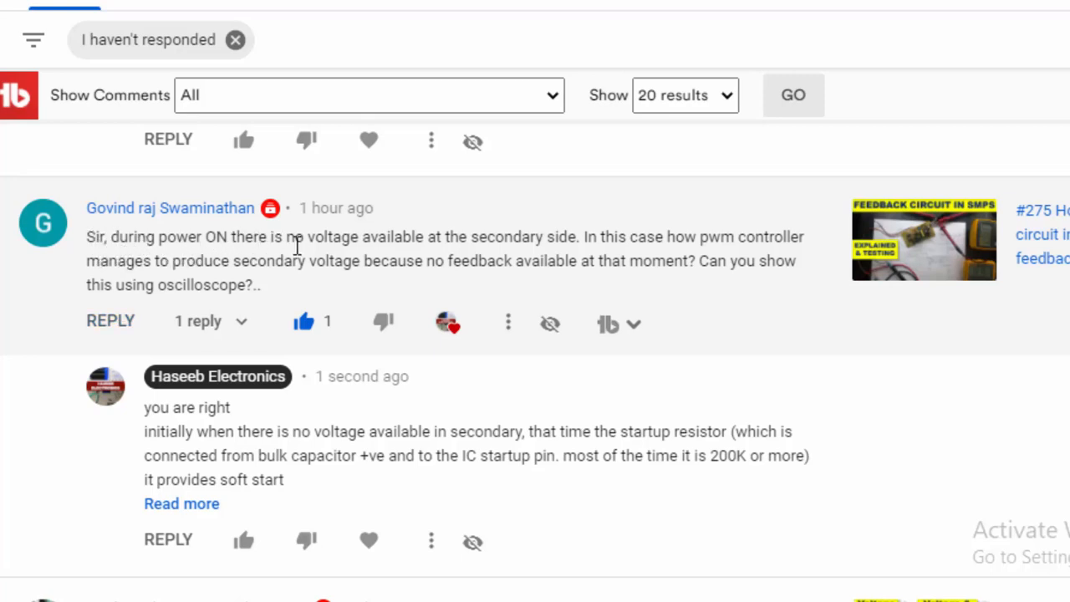
pyautogui.moveTo(433, 255)
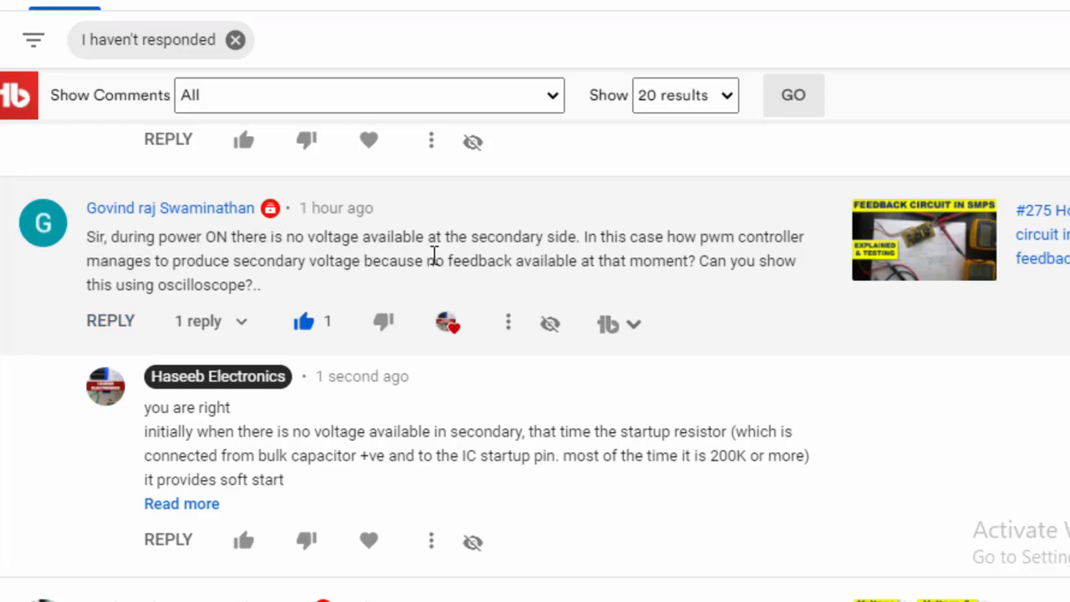
pyautogui.moveTo(527, 308)
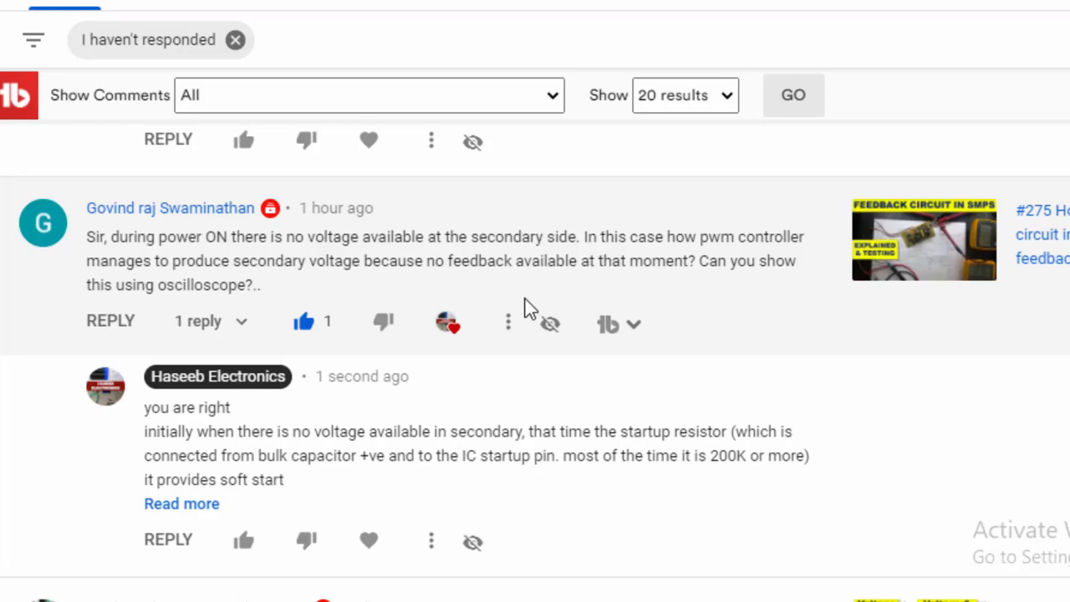
pyautogui.moveTo(252, 249)
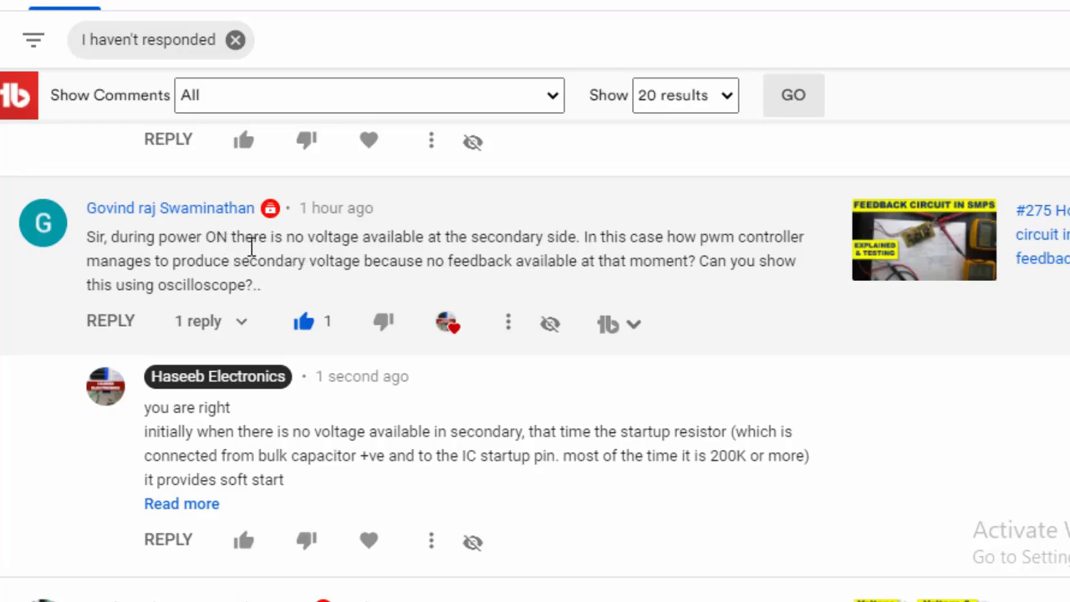
pyautogui.moveTo(631, 261)
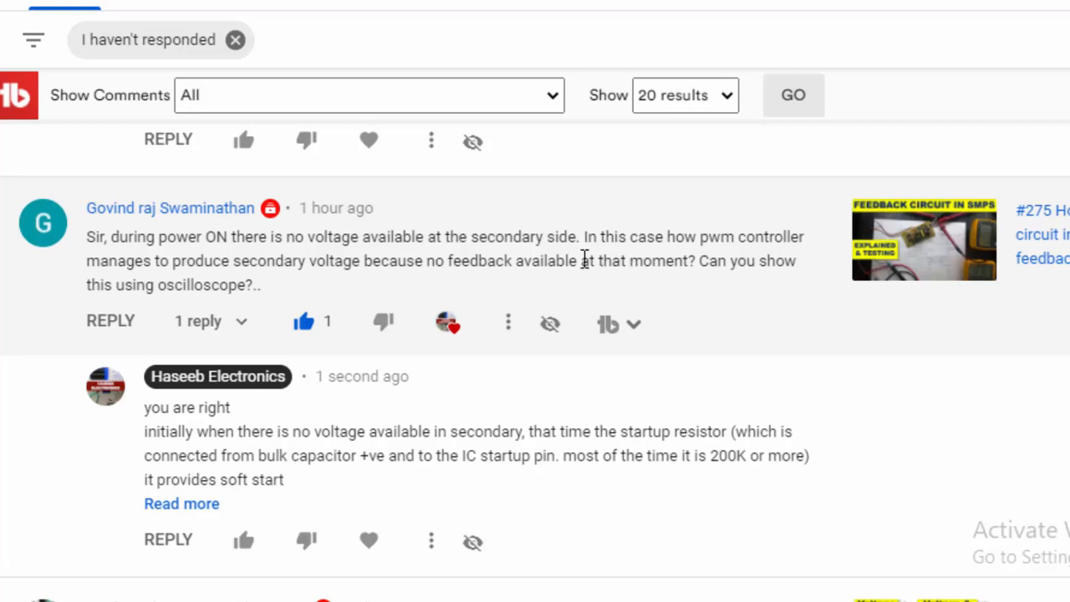
pyautogui.moveTo(673, 261)
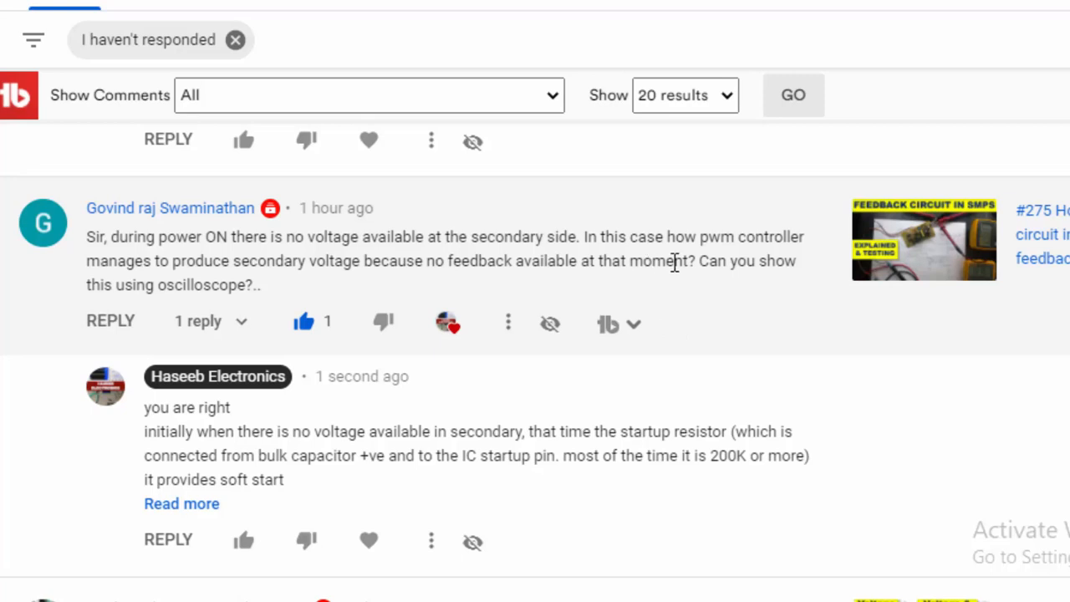
pyautogui.moveTo(140, 285)
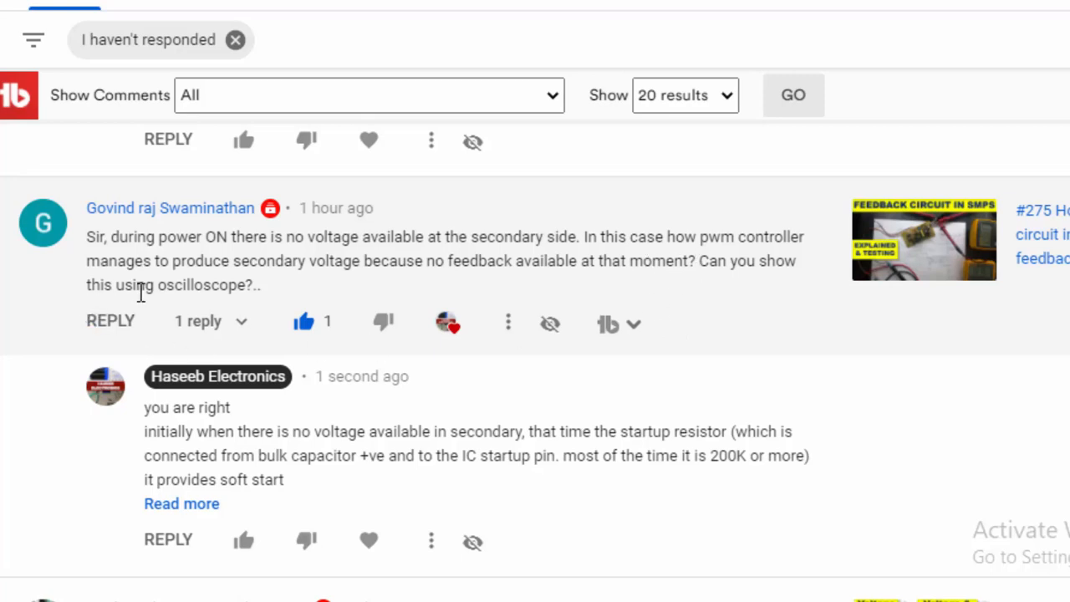
pyautogui.moveTo(435, 288)
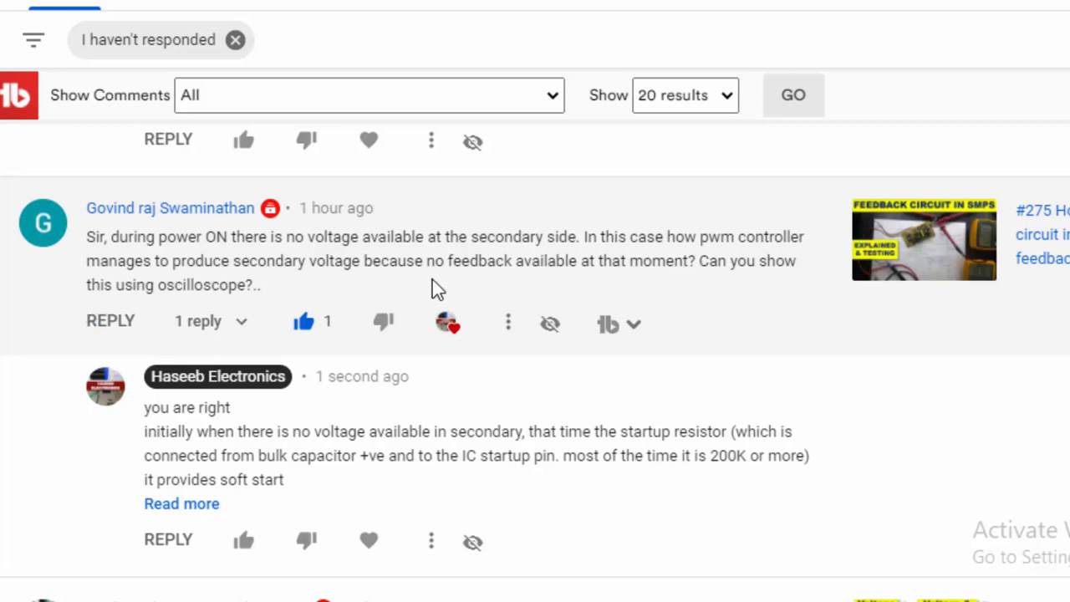
pyautogui.moveTo(627, 294)
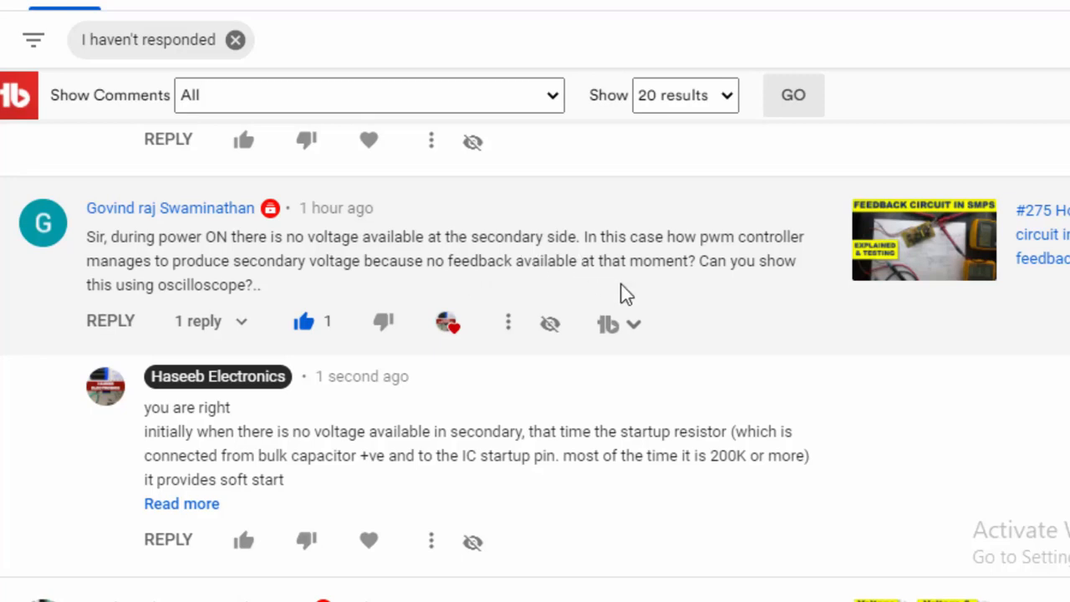
pyautogui.moveTo(117, 321)
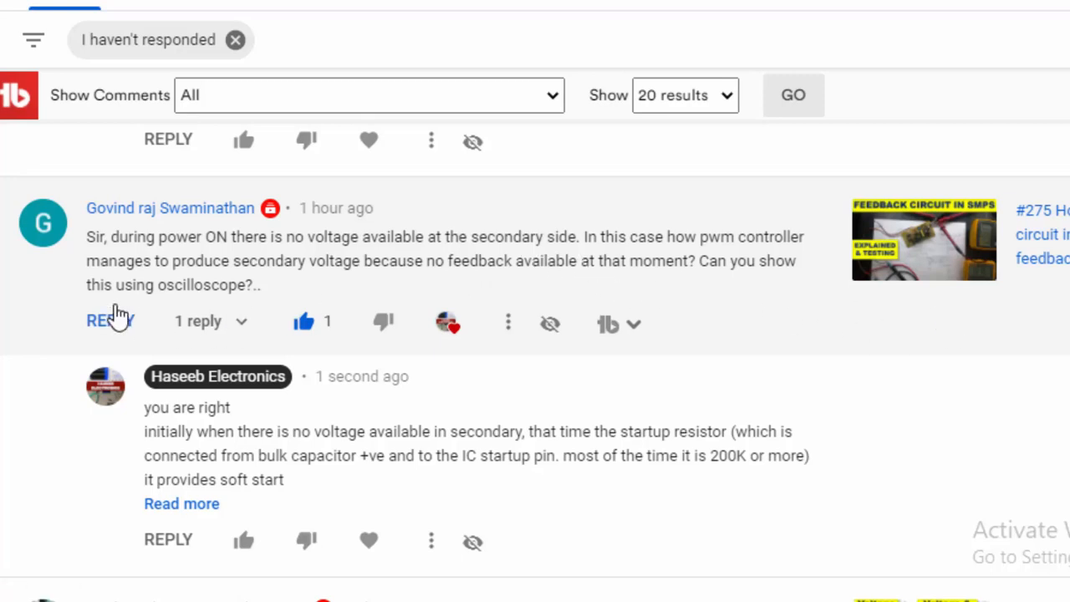
pyautogui.moveTo(491, 420)
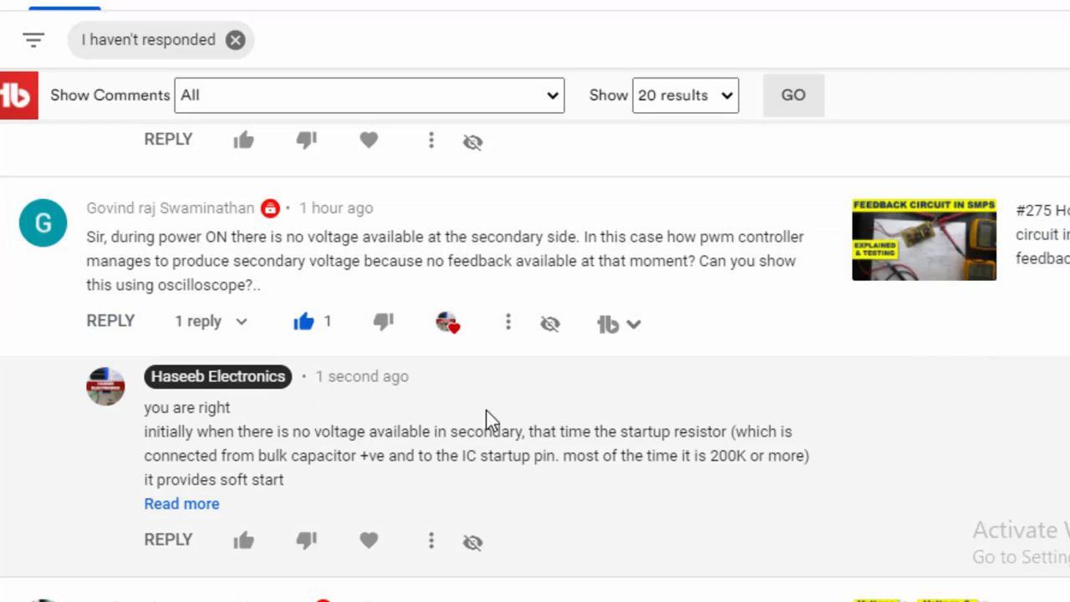
pyautogui.moveTo(470, 139)
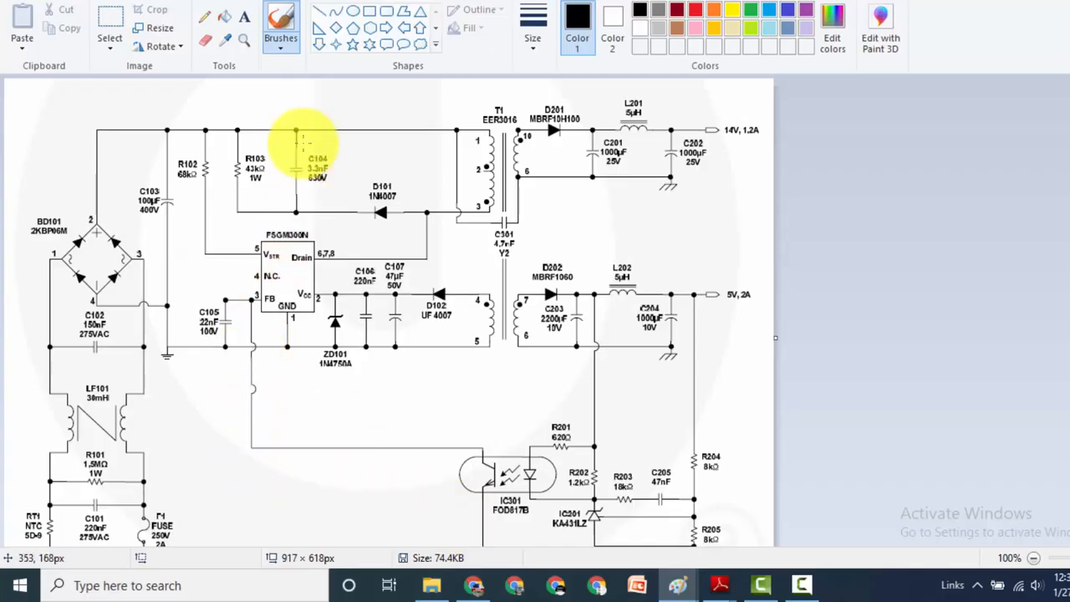
pyautogui.moveTo(215, 173)
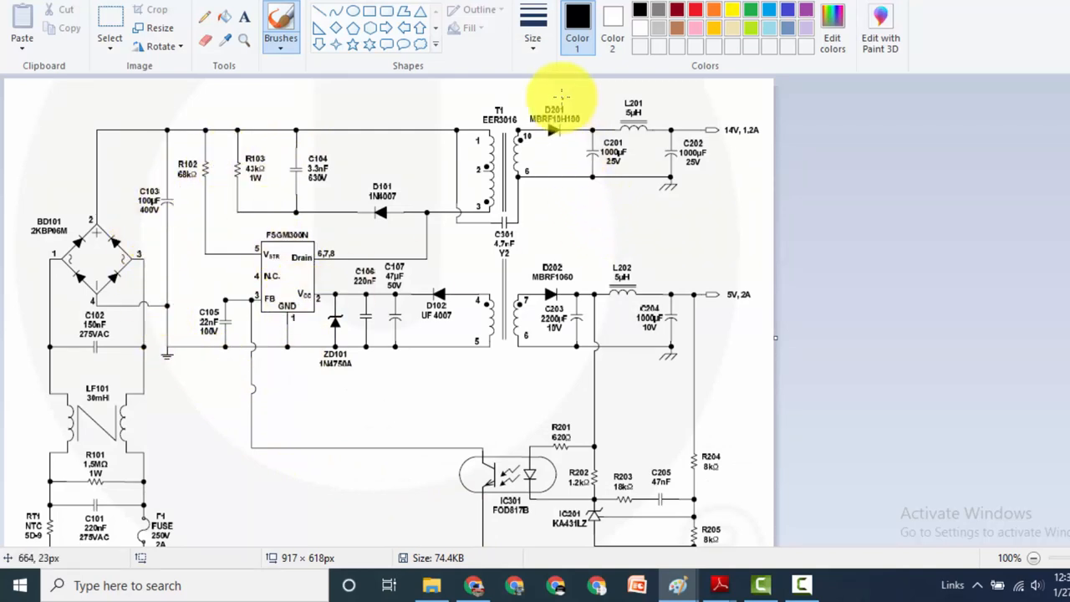
pyautogui.moveTo(665, 255)
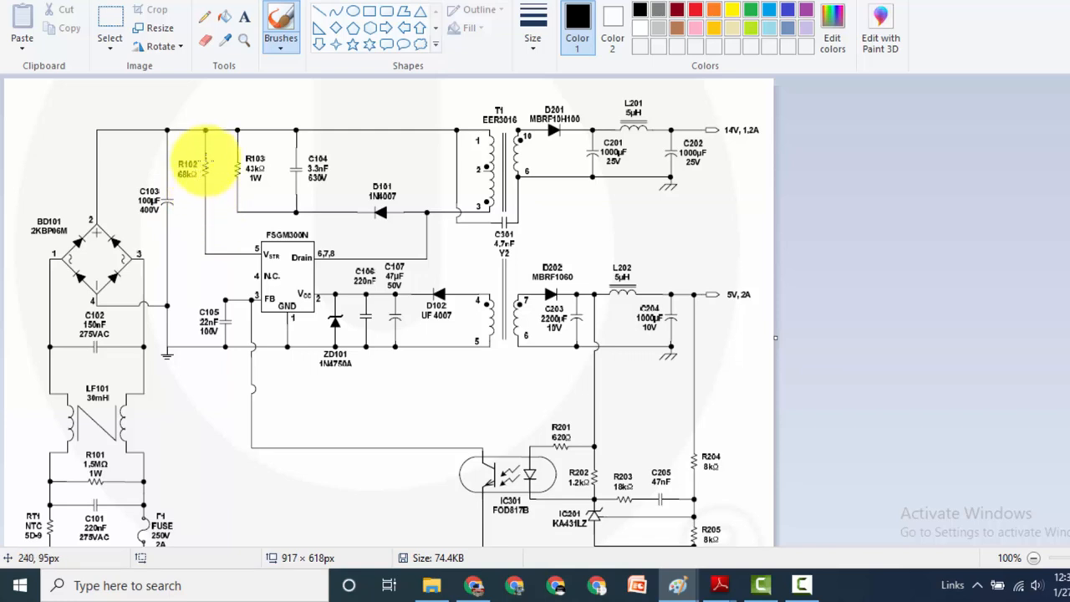
pyautogui.moveTo(278, 268)
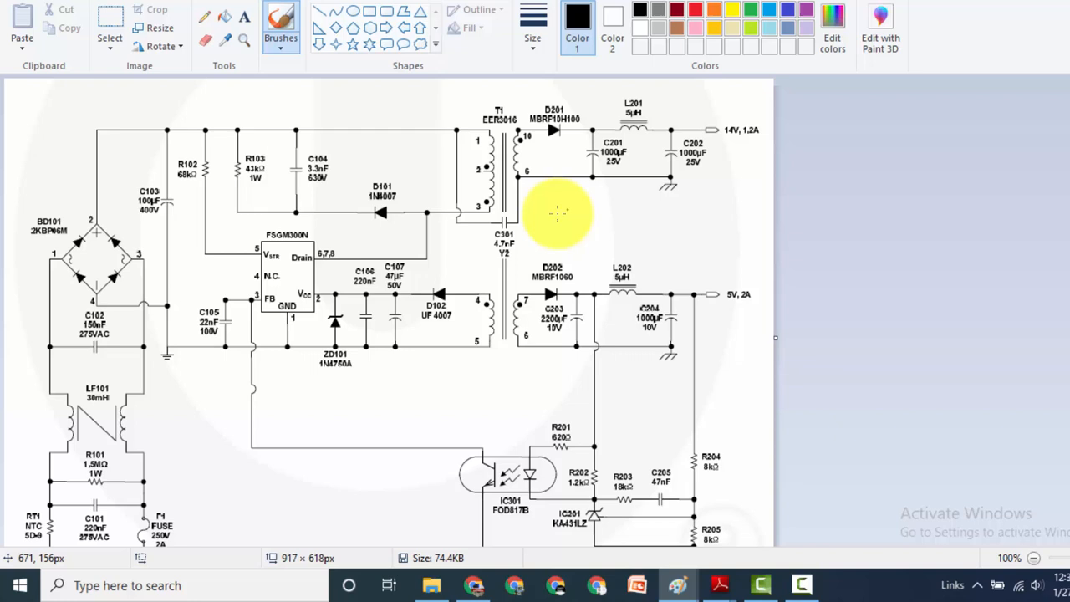
pyautogui.moveTo(666, 236)
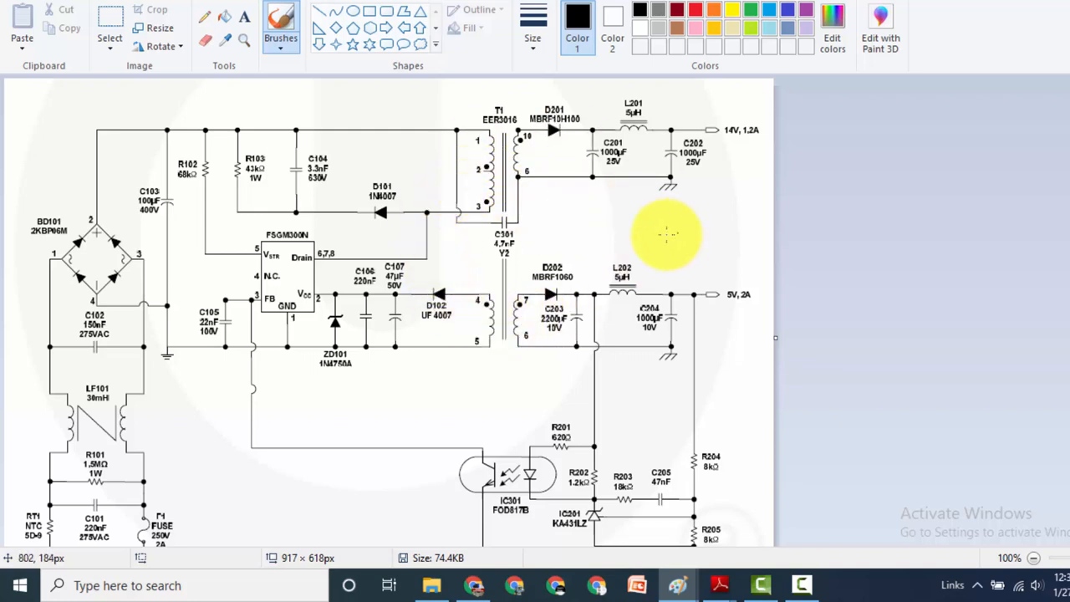
pyautogui.moveTo(225, 249)
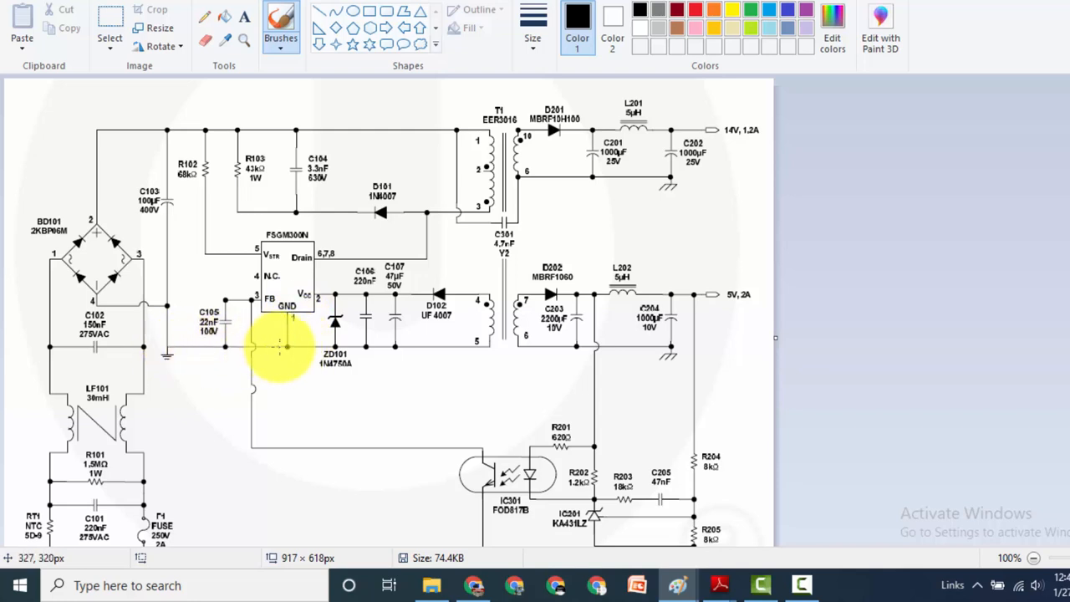
pyautogui.moveTo(168, 351)
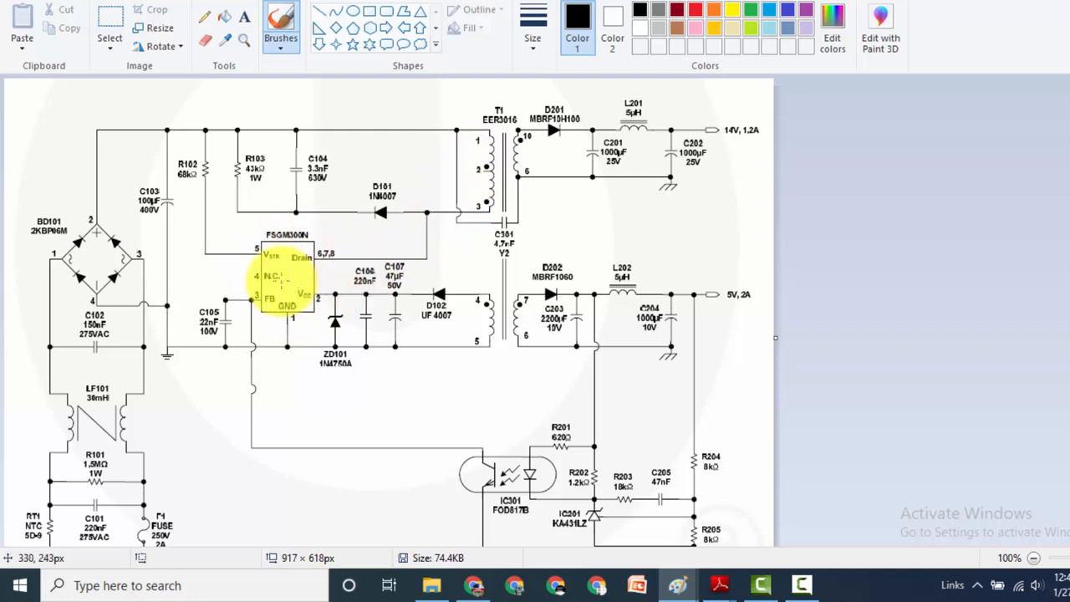
pyautogui.moveTo(441, 126)
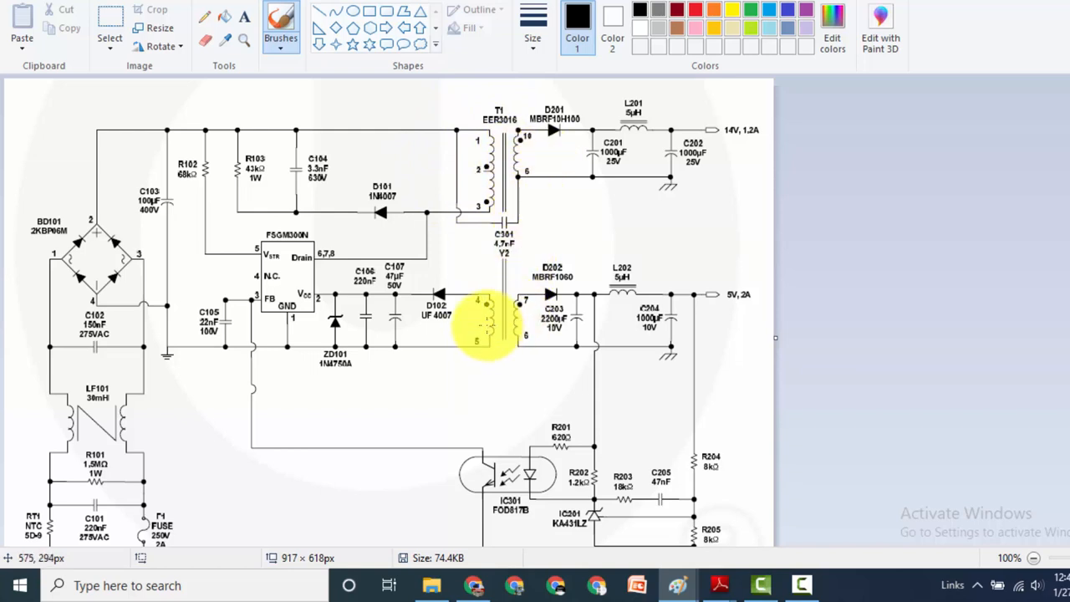
pyautogui.moveTo(477, 364)
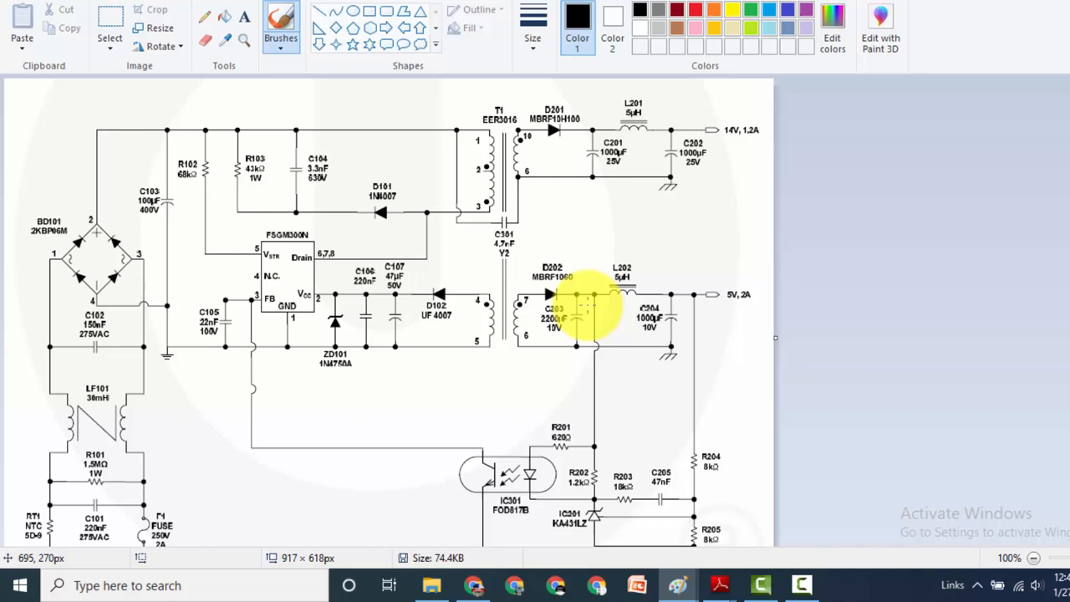
pyautogui.moveTo(502, 484)
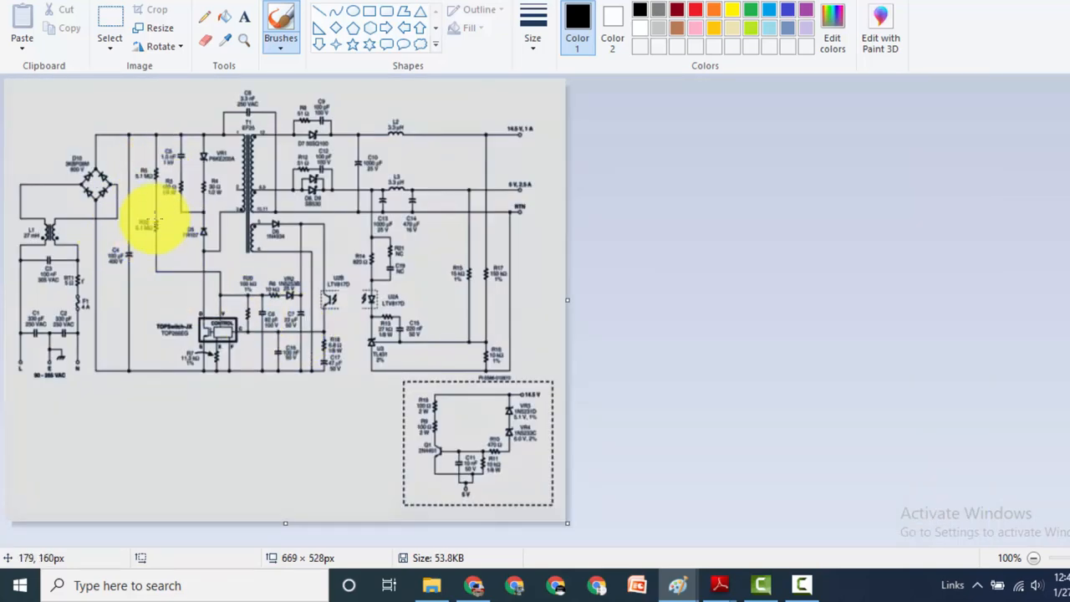
pyautogui.moveTo(150, 207)
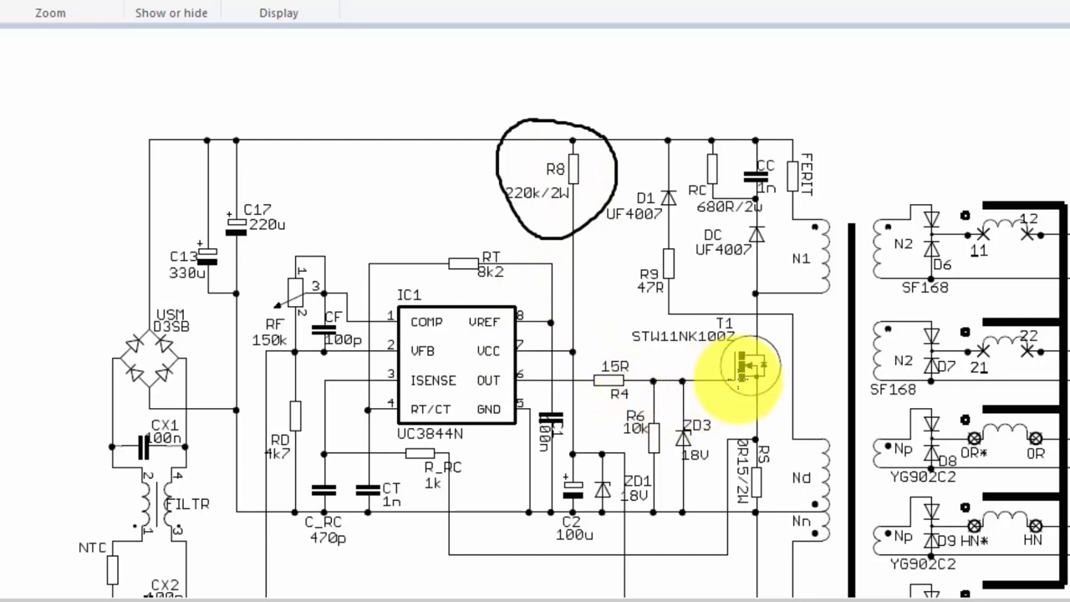
pyautogui.moveTo(568, 443)
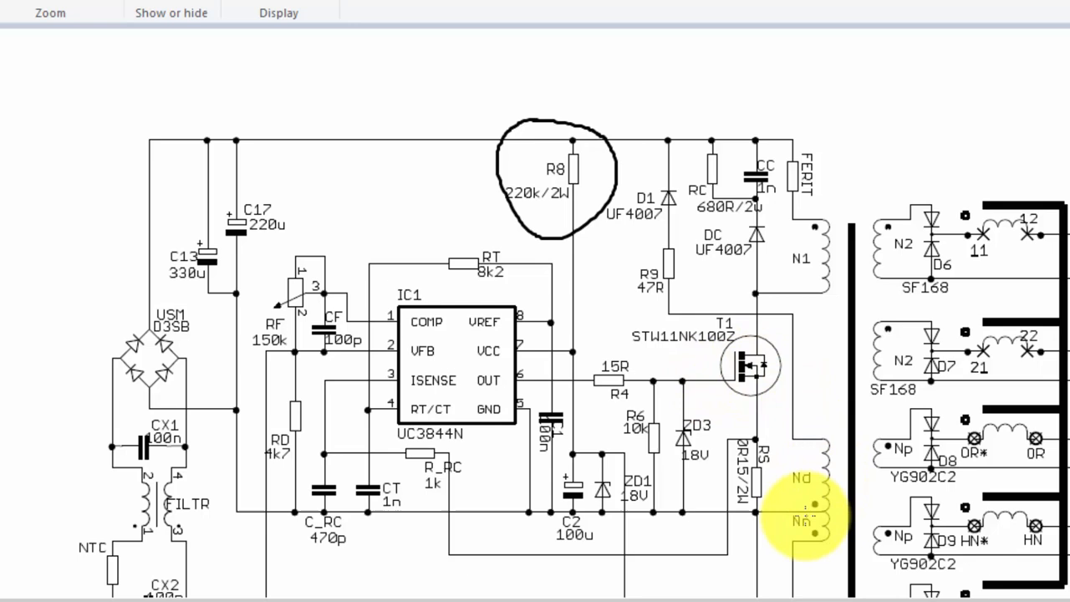
pyautogui.scroll(-3)
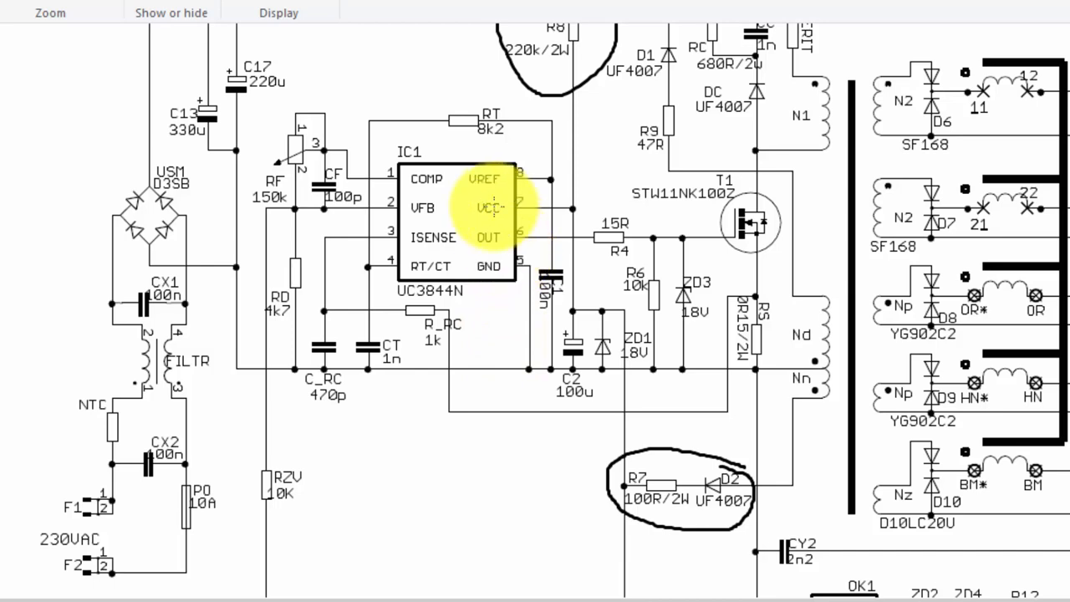
pyautogui.moveTo(807, 134)
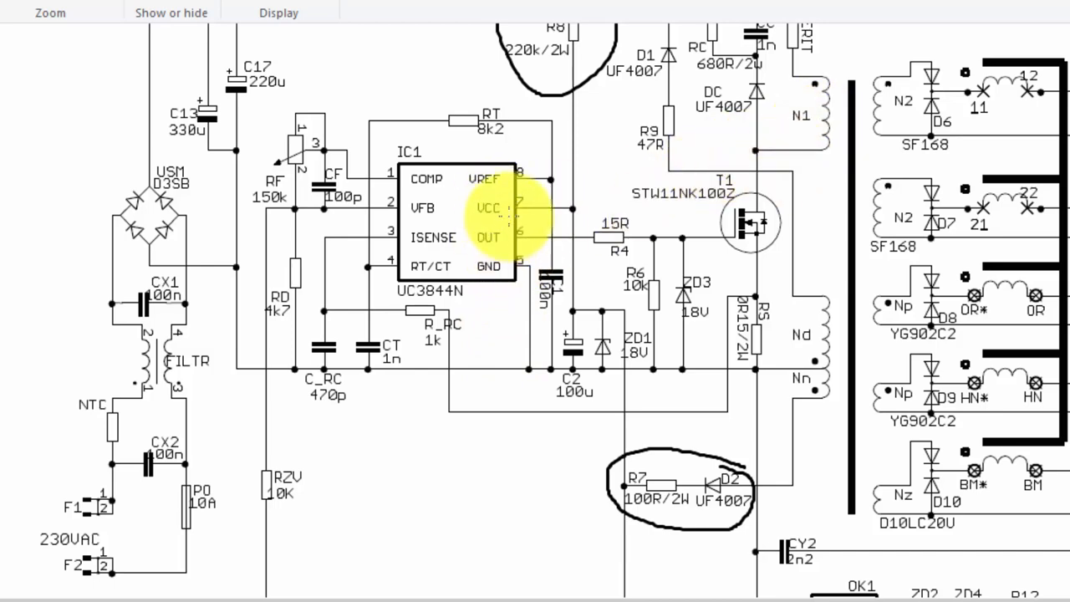
pyautogui.moveTo(807, 130)
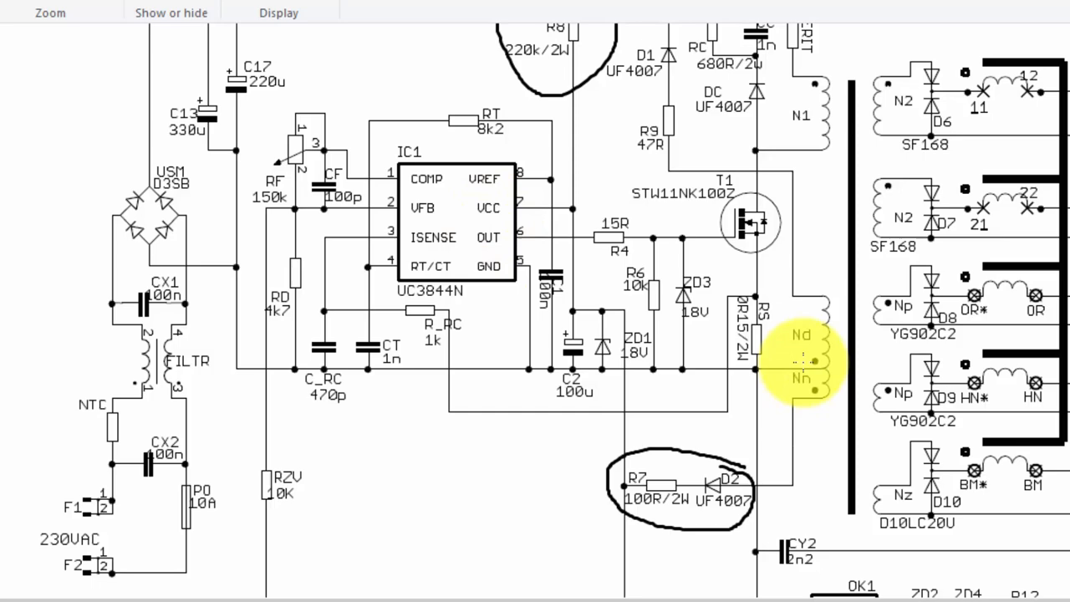
pyautogui.scroll(-3)
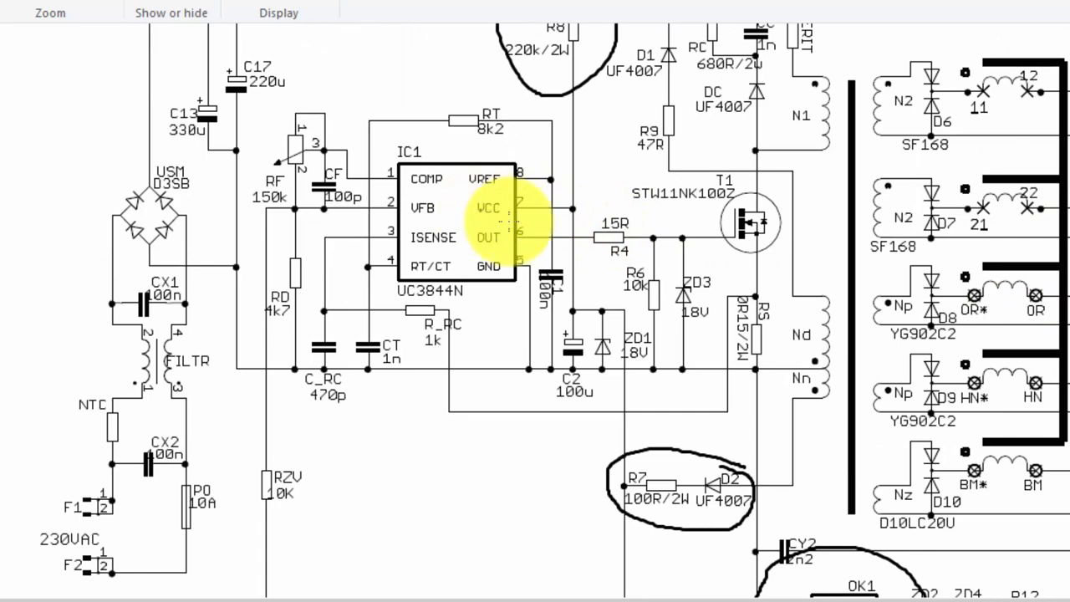
pyautogui.scroll(-3)
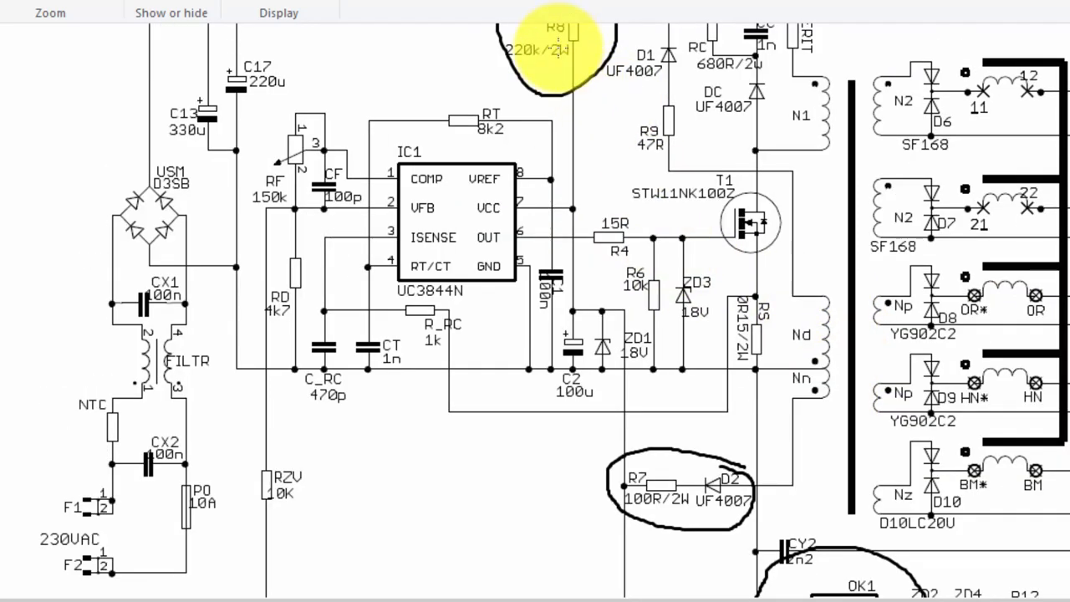
pyautogui.scroll(-3)
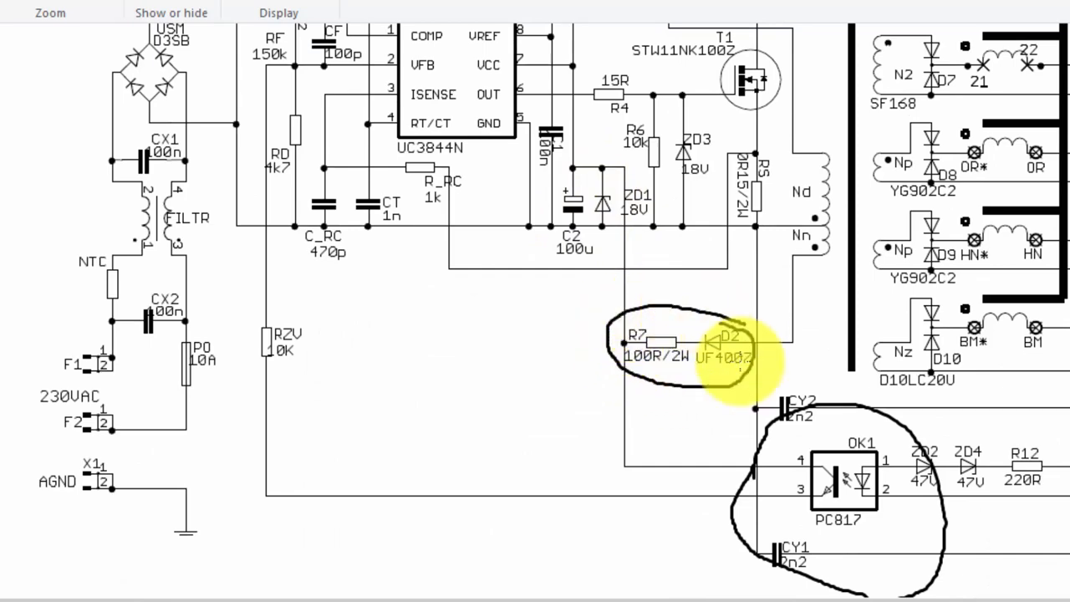
pyautogui.scroll(-3)
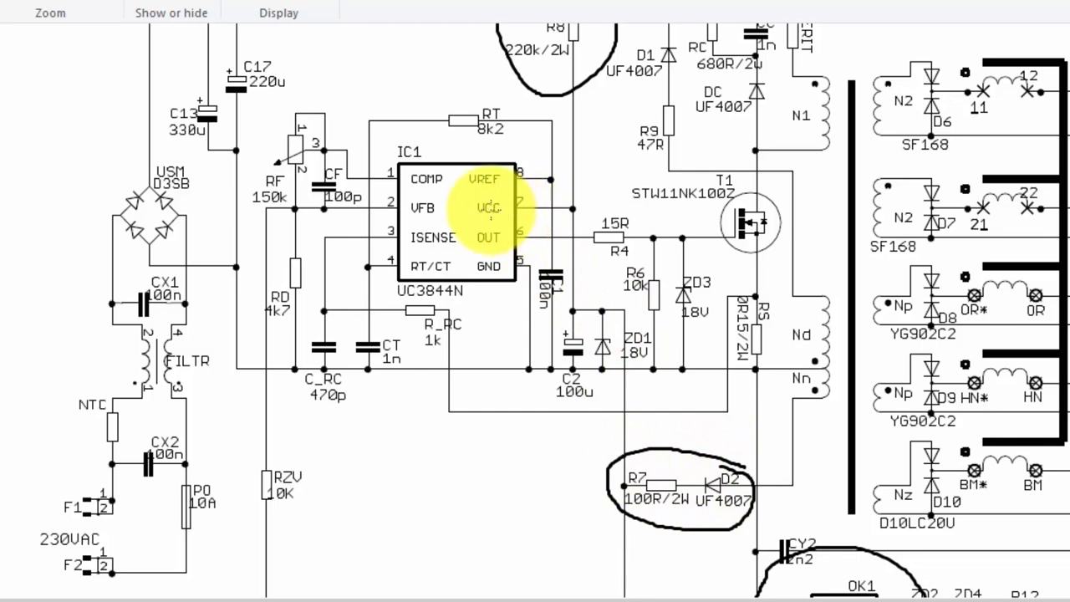
pyautogui.moveTo(468, 209)
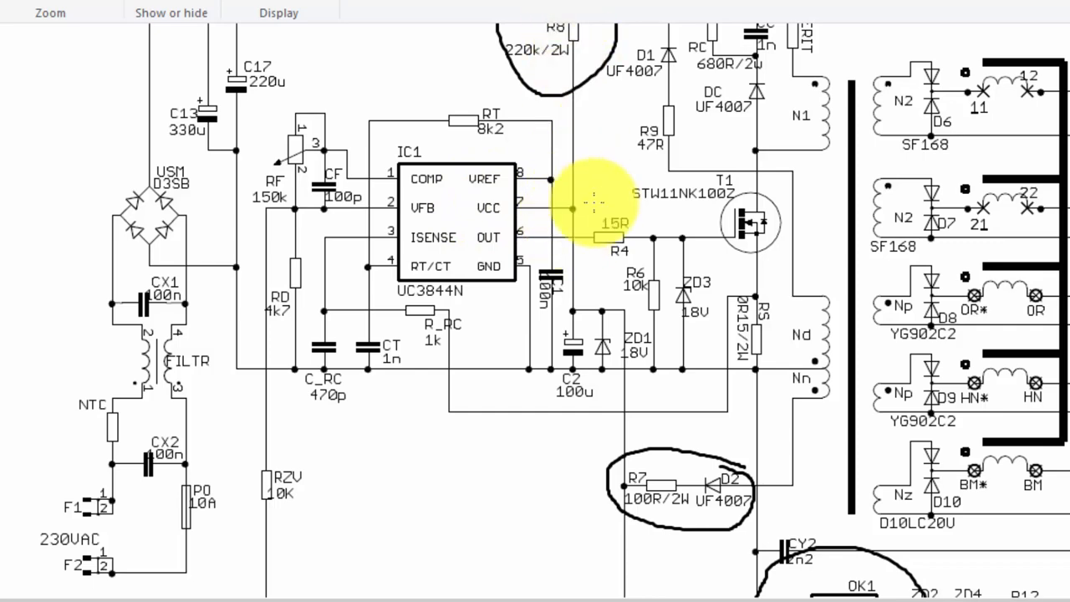
pyautogui.scroll(-3)
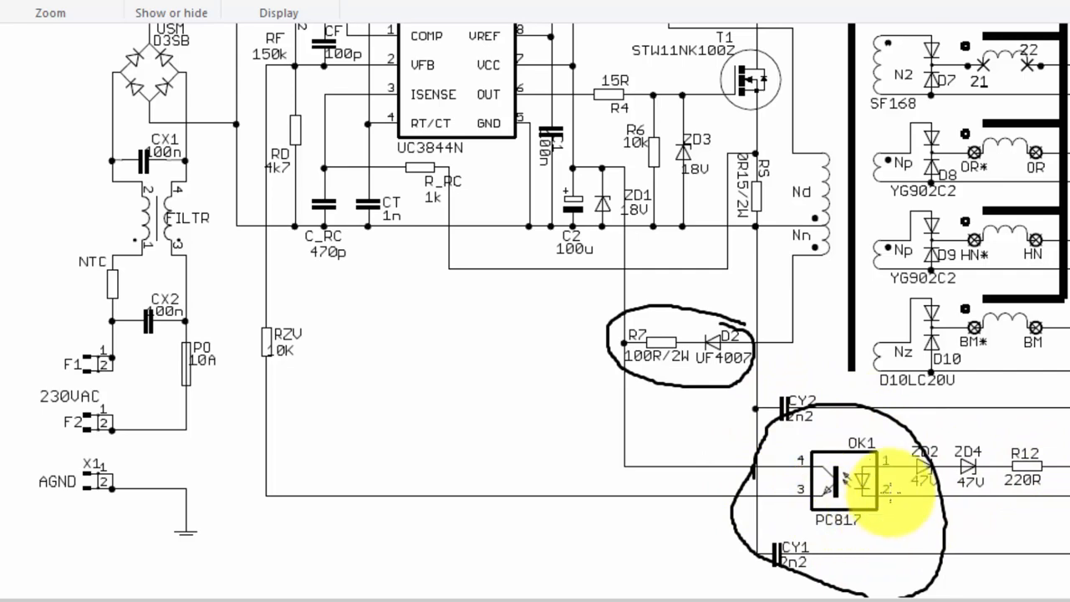
pyautogui.moveTo(602, 168)
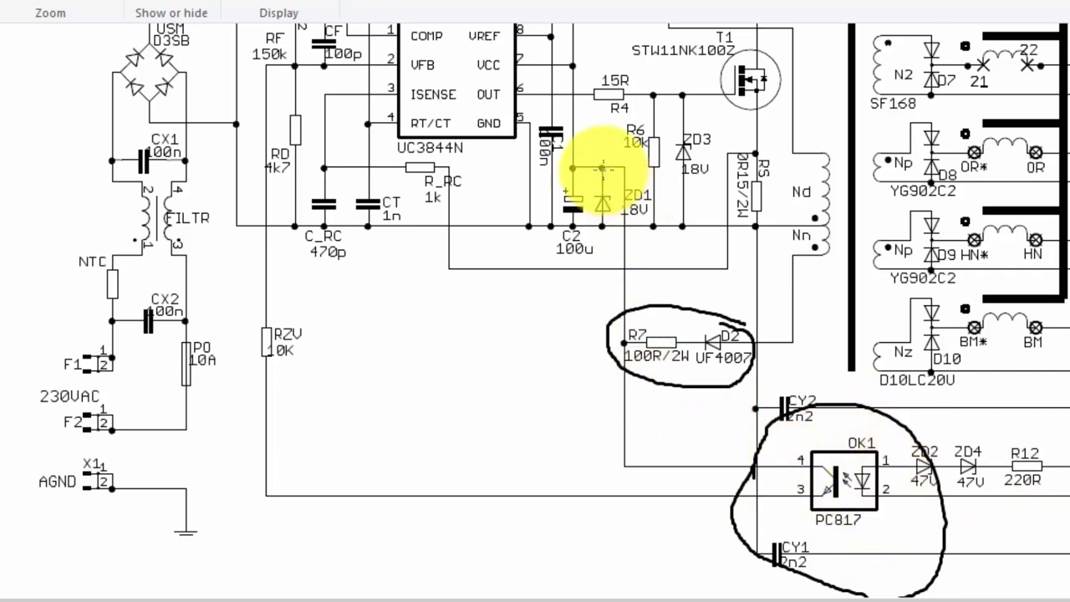
pyautogui.moveTo(363, 301)
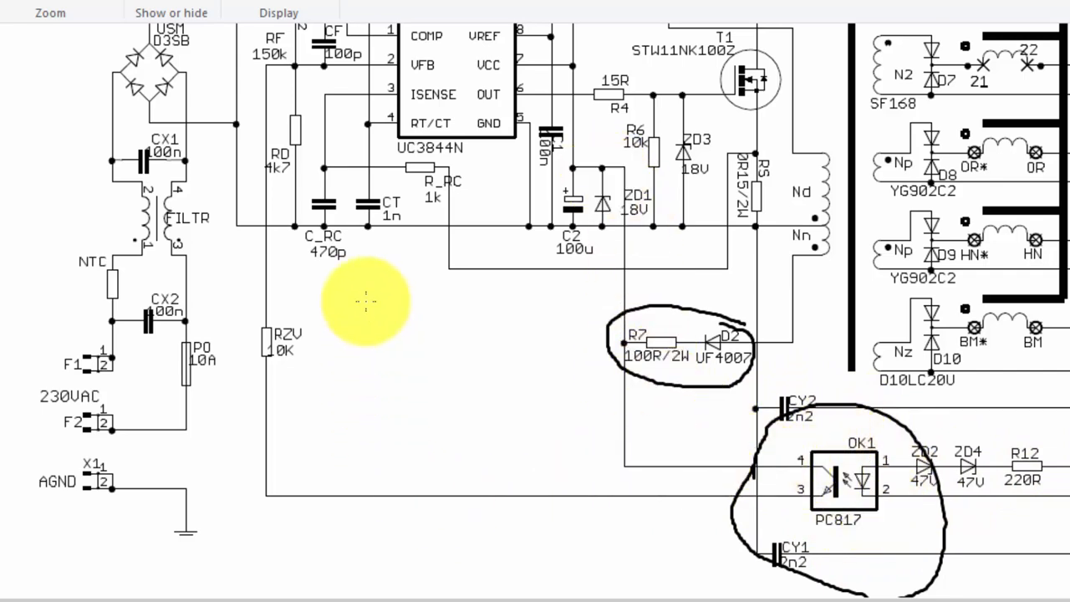
pyautogui.moveTo(585, 167)
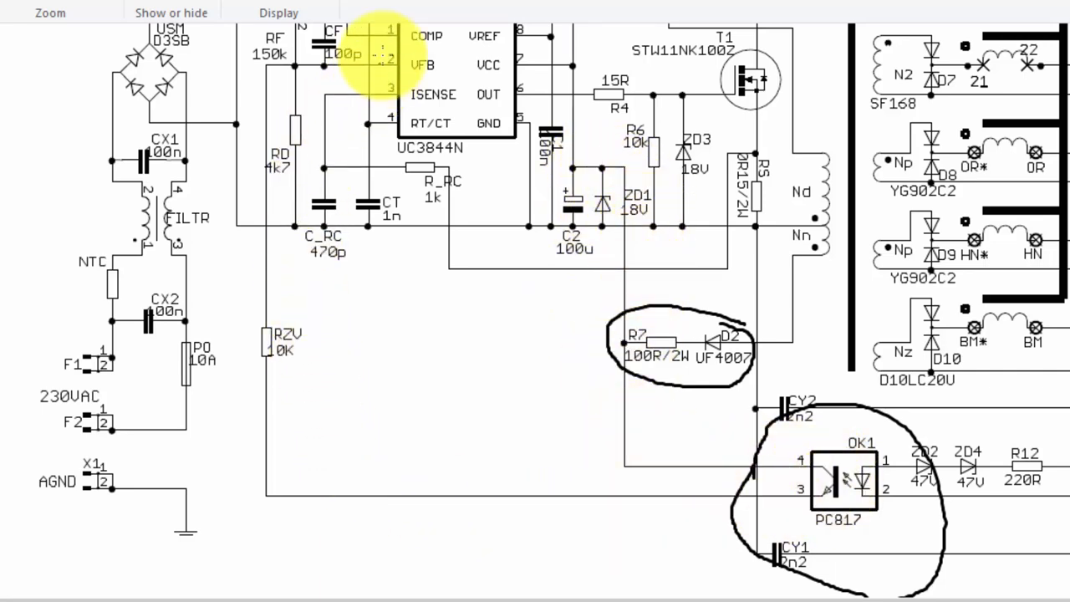
pyautogui.scroll(-3)
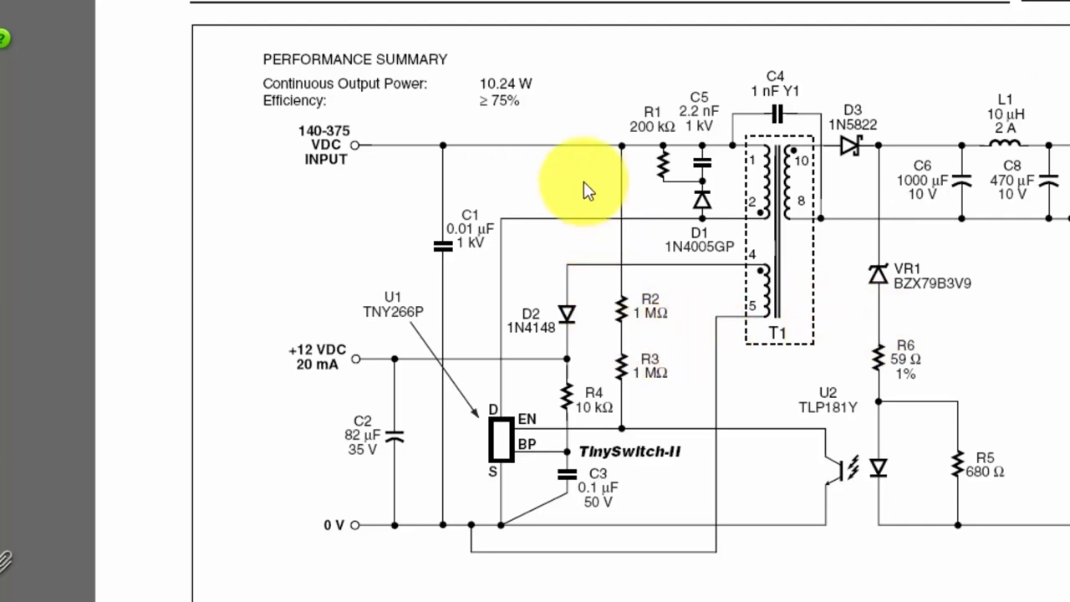
pyautogui.moveTo(406, 168)
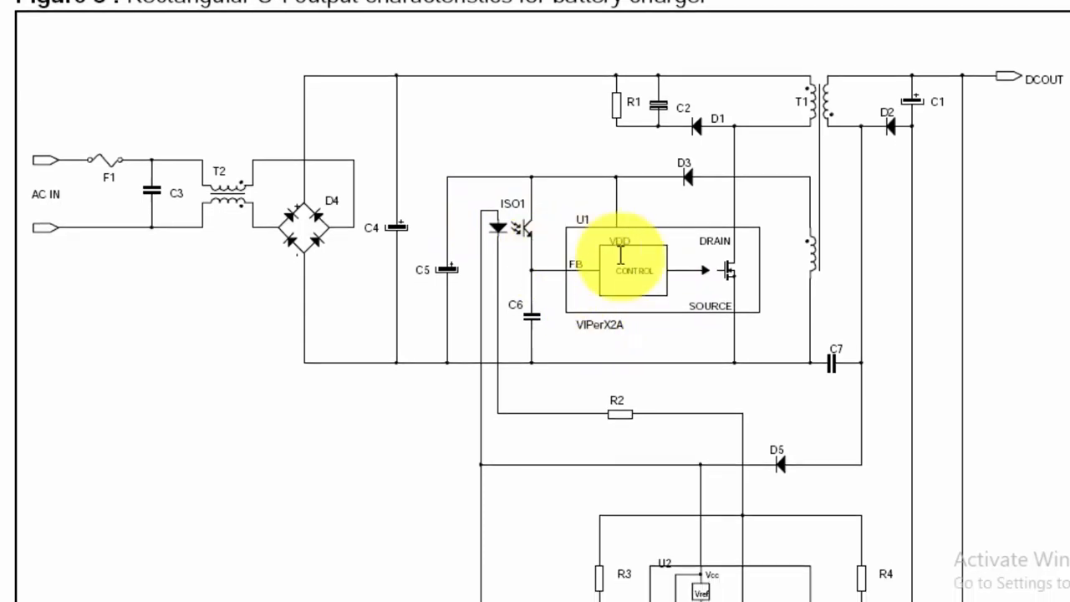
pyautogui.moveTo(583, 287)
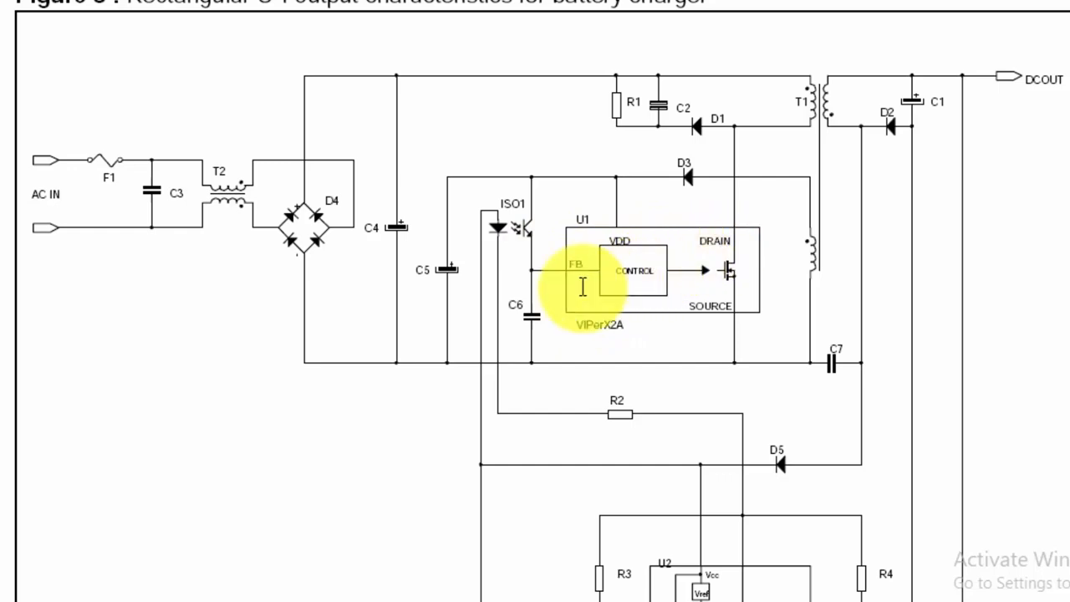
pyautogui.moveTo(527, 284)
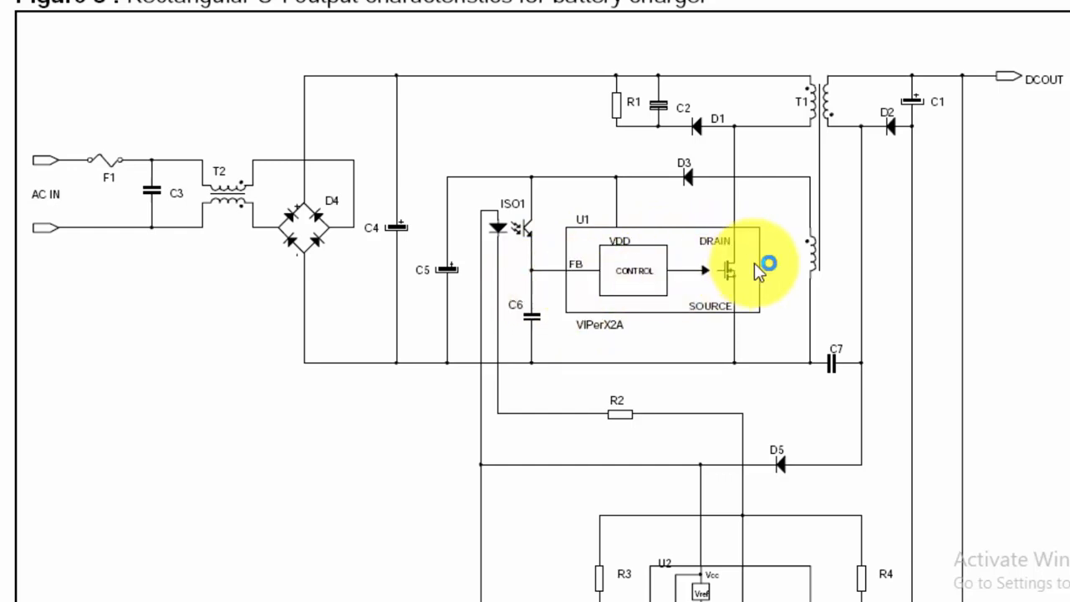
pyautogui.moveTo(734, 467)
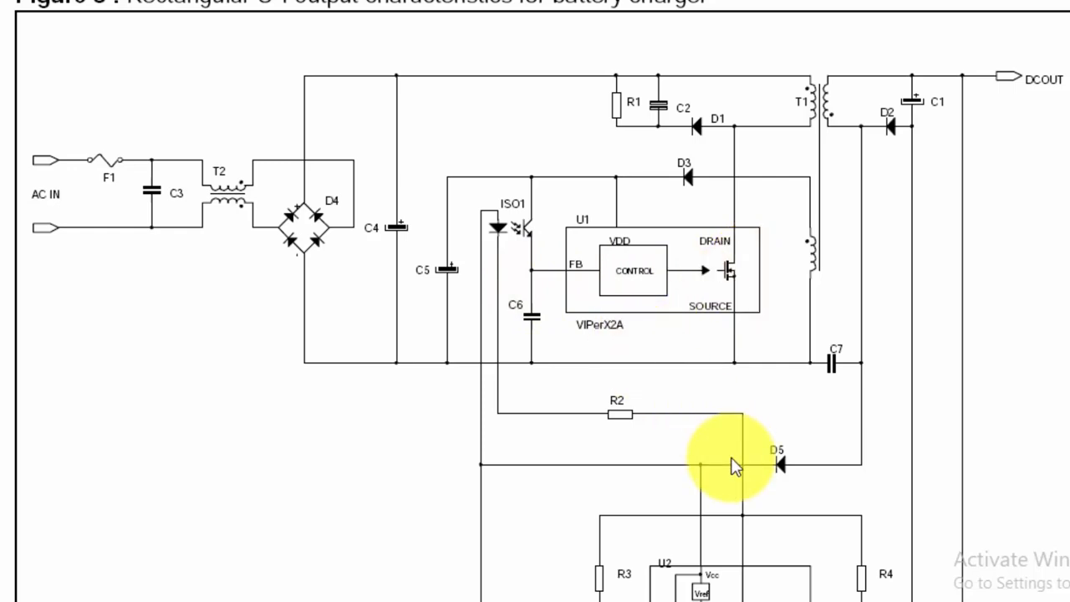
pyautogui.moveTo(719, 423)
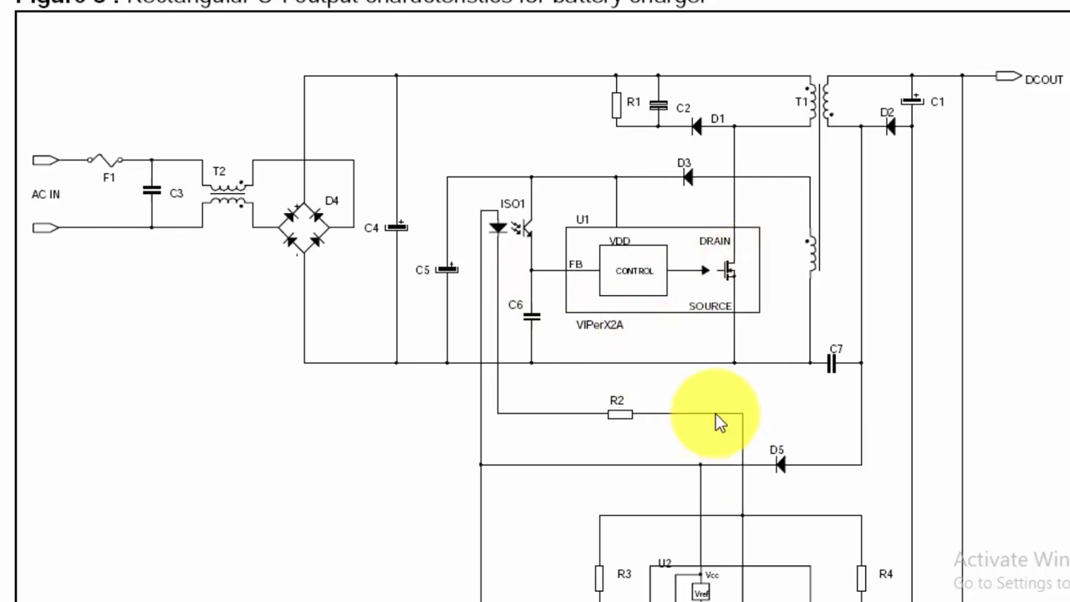
pyautogui.moveTo(1043, 515)
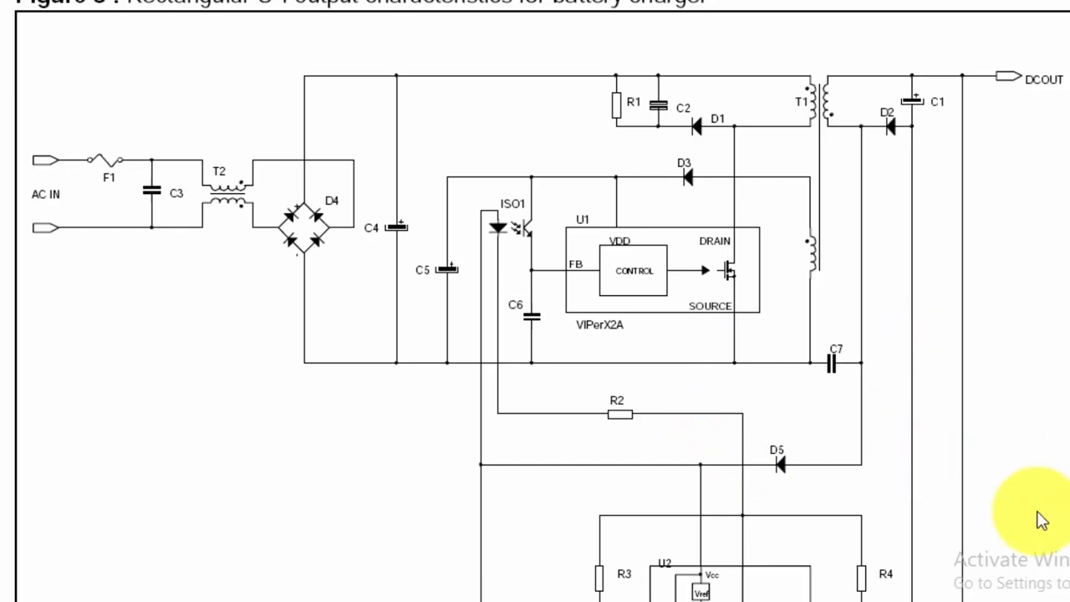
pyautogui.moveTo(943, 529)
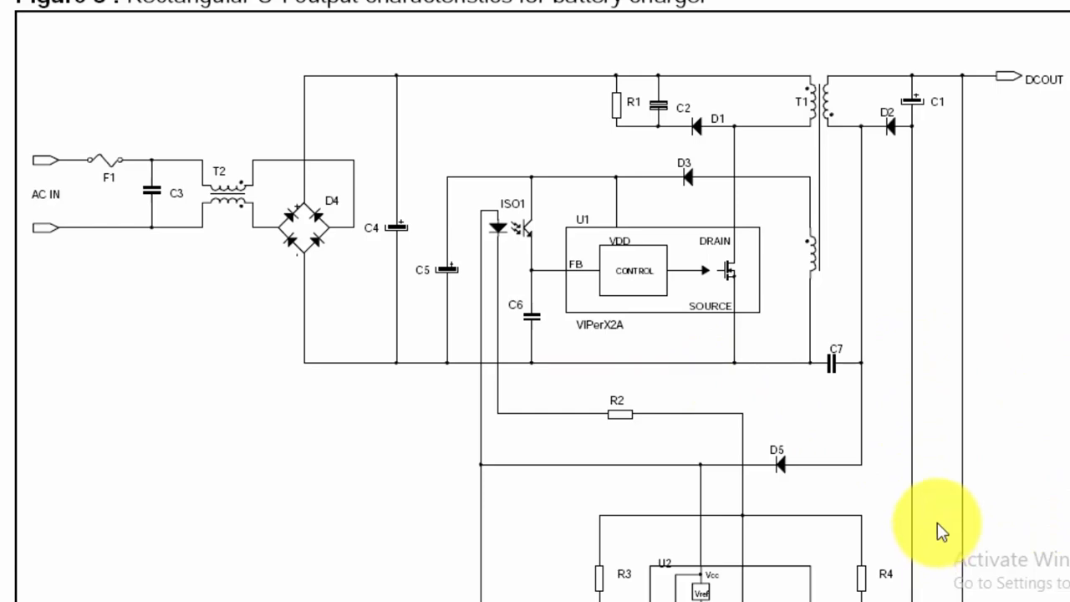